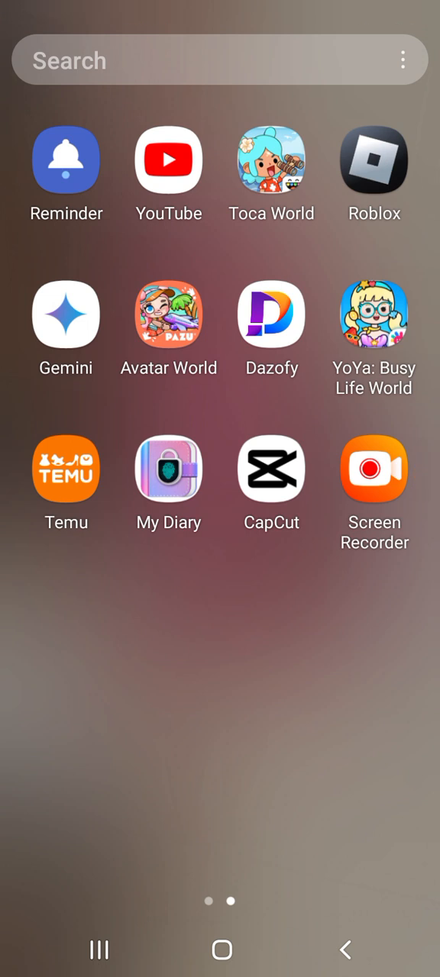
# Launch Avatar World and continue past loading to the three-avatar family collection screen
pyautogui.click(271, 160)
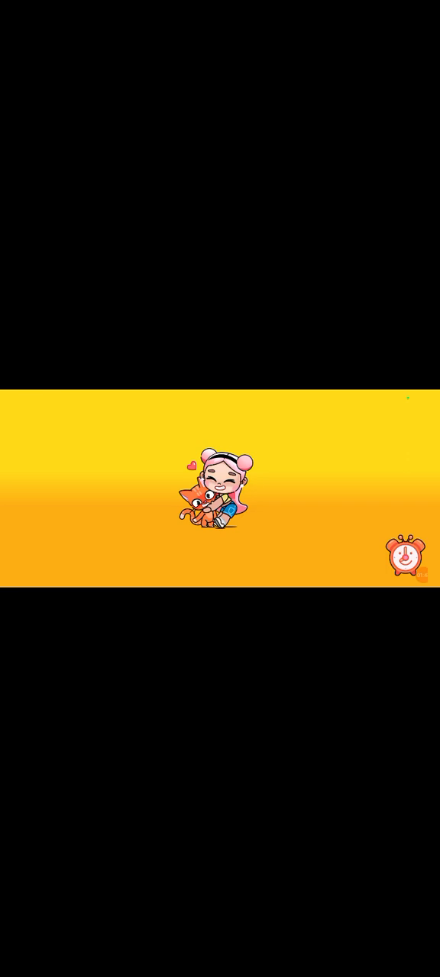
pyautogui.click(220, 491)
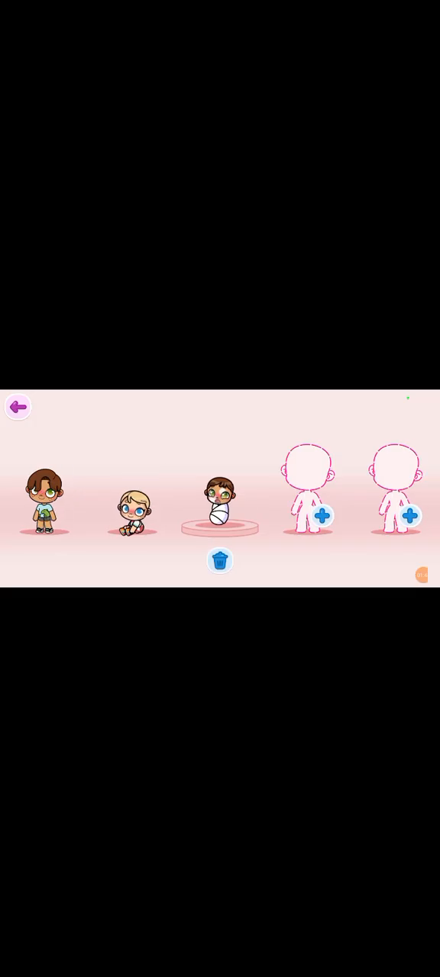